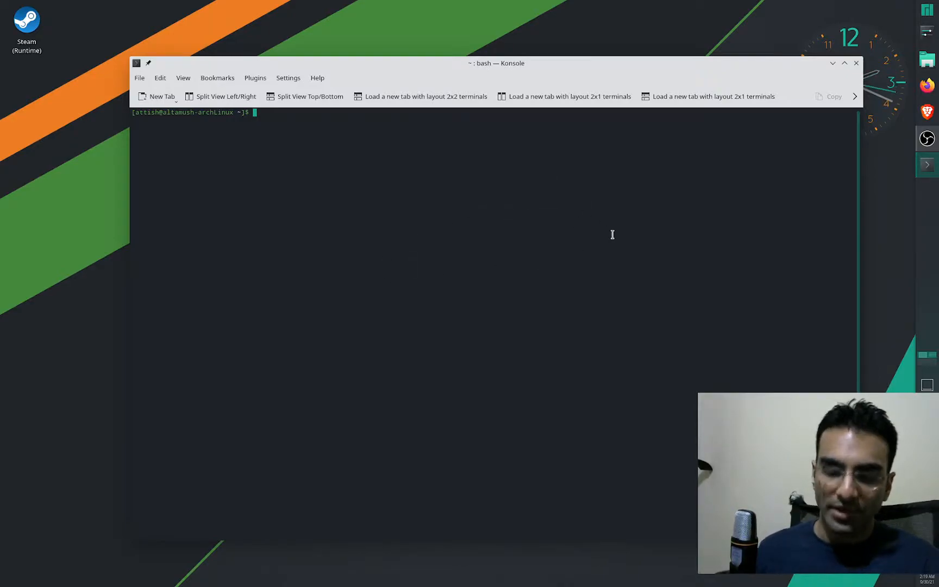
# Run 'sudo pacman -Syyu', which reports nothing to do, then begin typing 'sudo timeshift'
pyautogui.write('sudo pac')
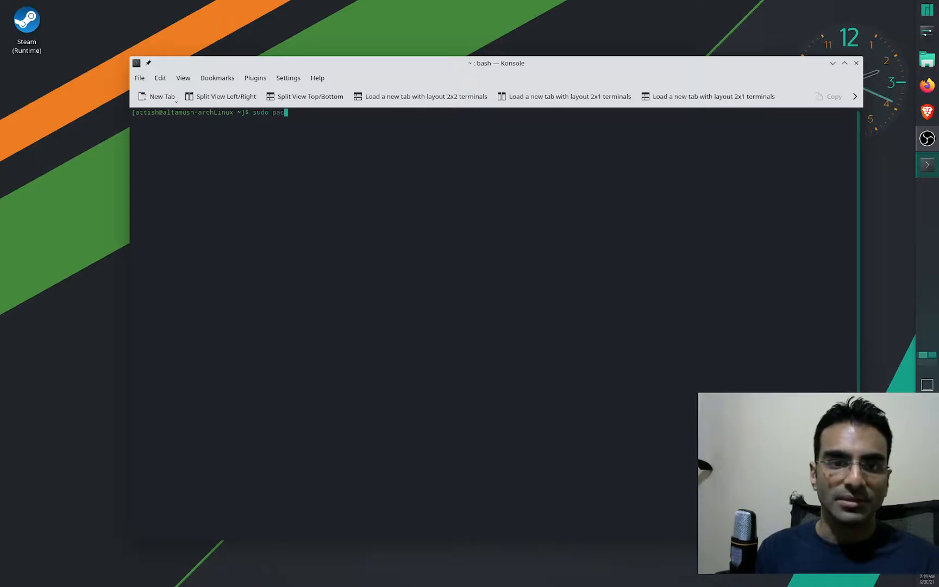
pyautogui.write('man -Syyu')
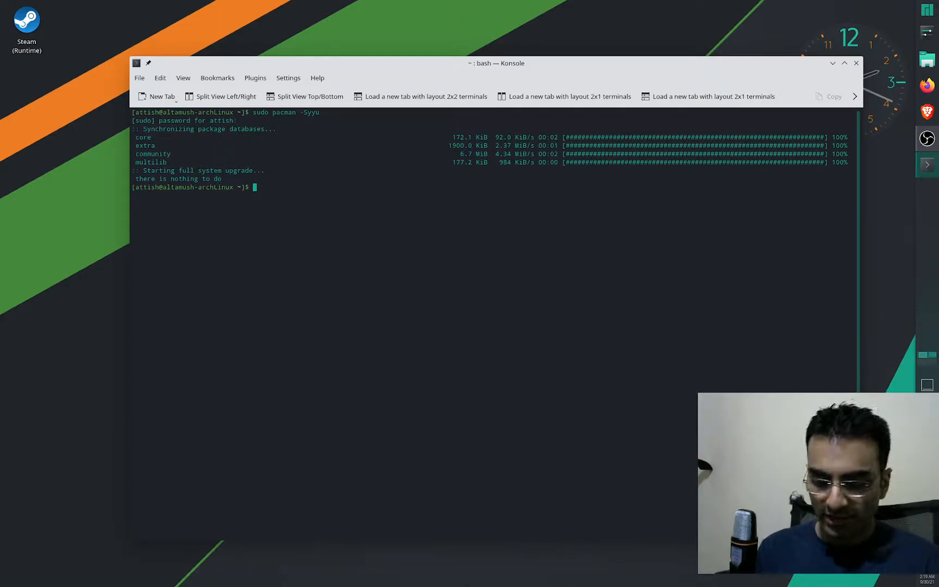
pyautogui.write('sudo timeshift')
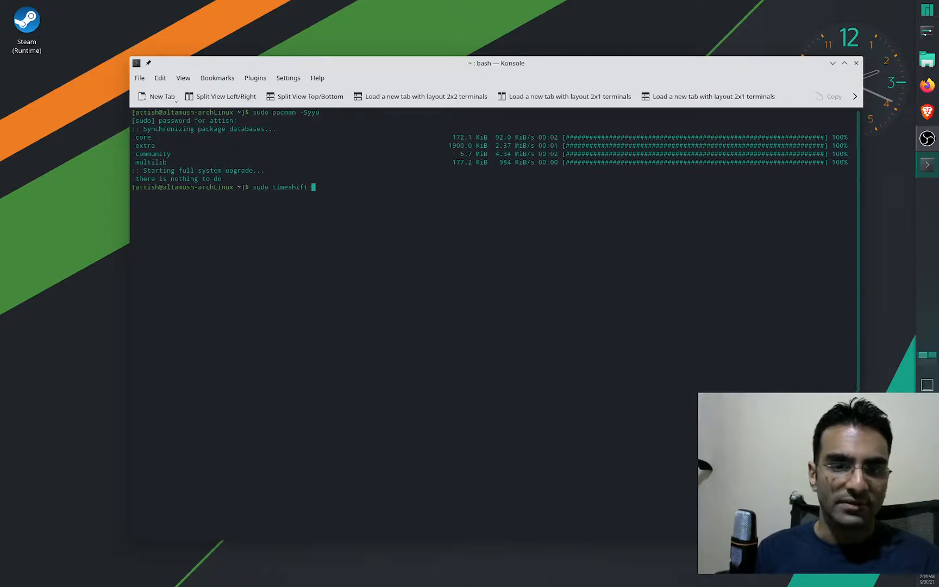
# List the three existing snapshots with 'timeshift --delete', then abort the prompt by entering 'a'
pyautogui.write('--delete')
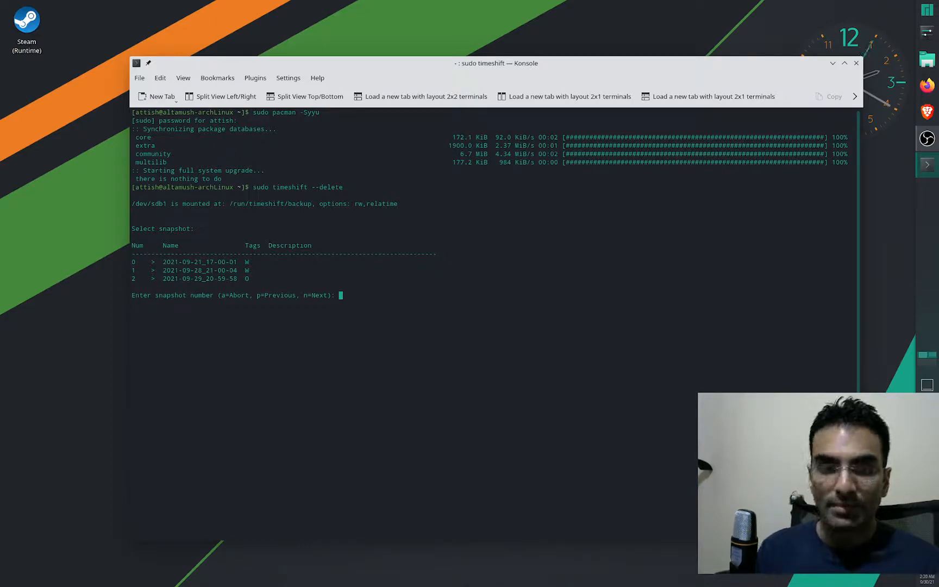
pyautogui.write('create')
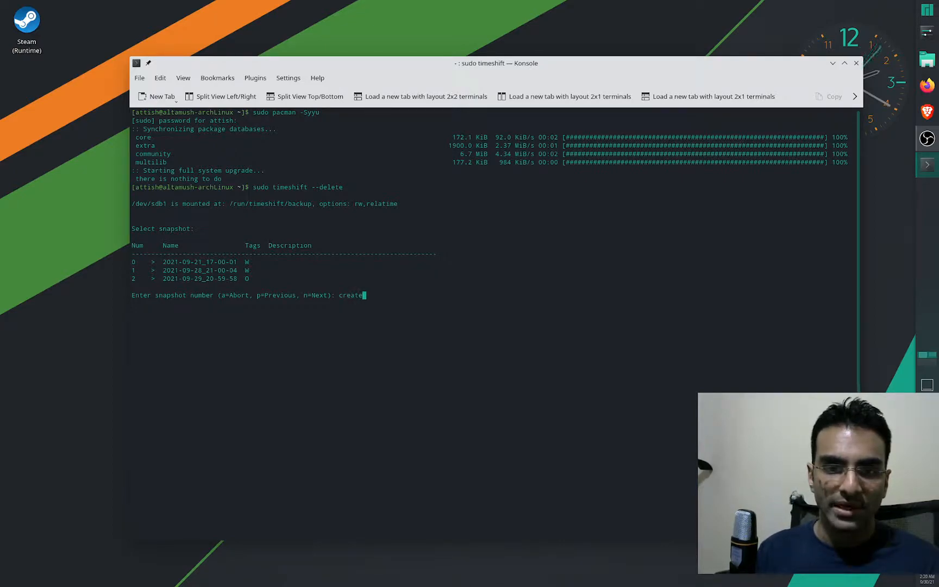
pyautogui.write('sud')
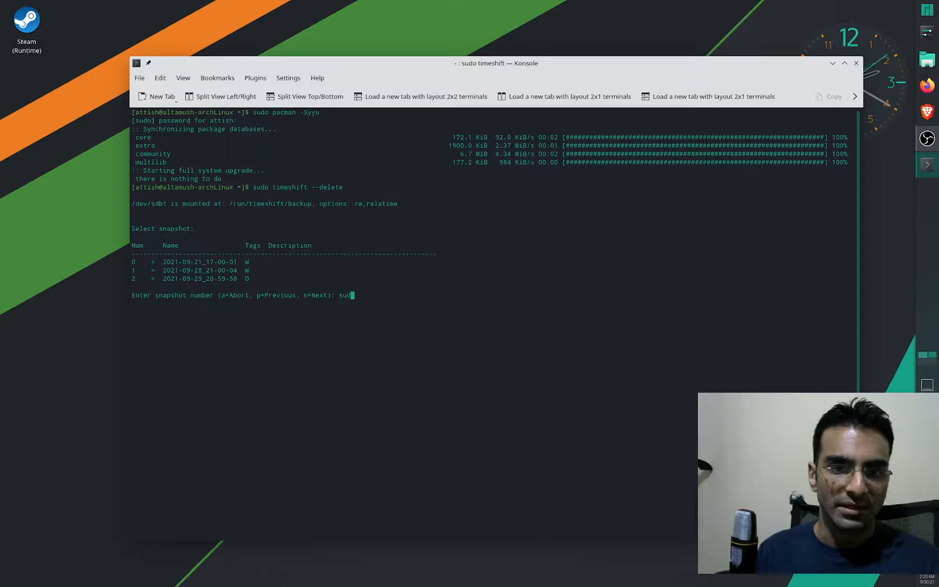
pyautogui.write('timeshift --create')
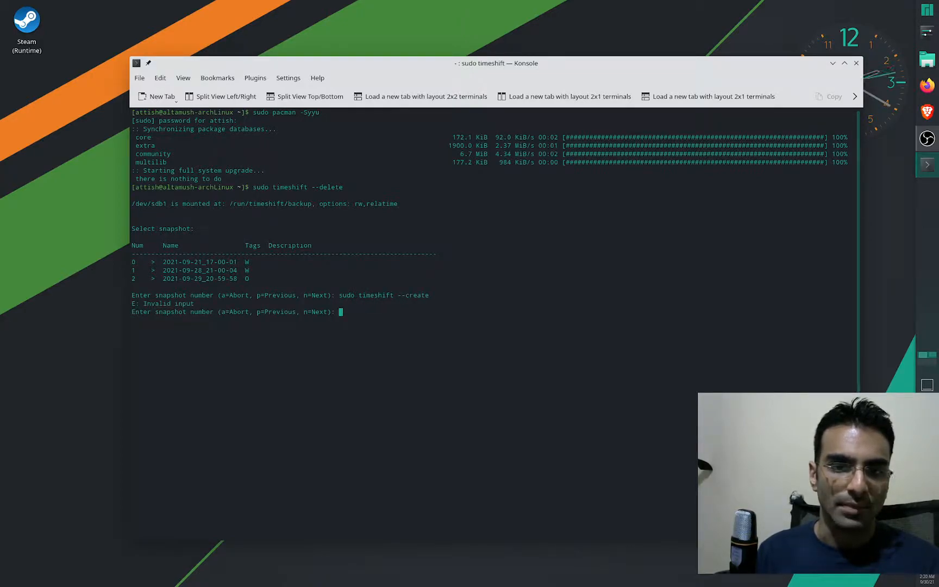
pyautogui.write('a')
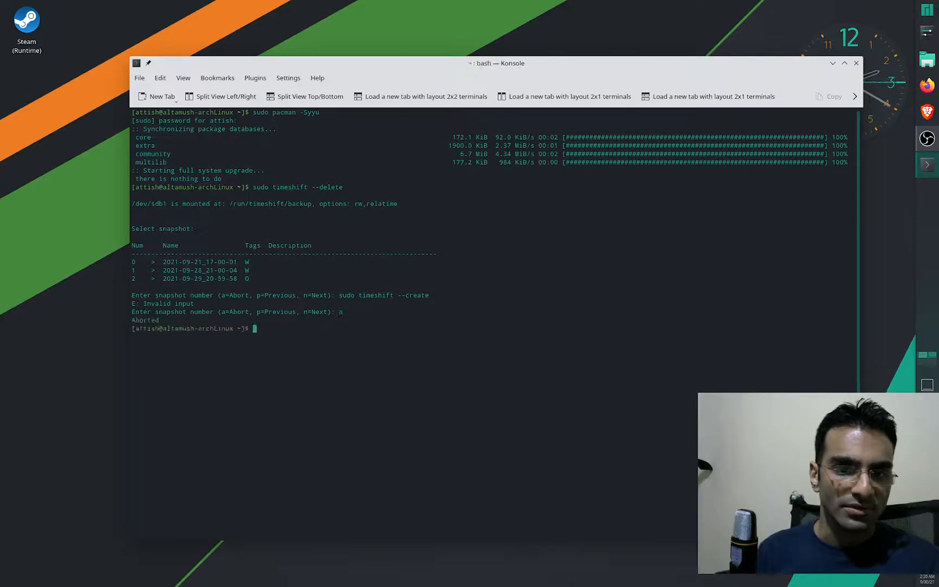
# Show Timeshift usage help with 'sudo timeshift --c', then type a corrected 'sudo timeshift --create'
pyautogui.write('sudo timeshift --c')
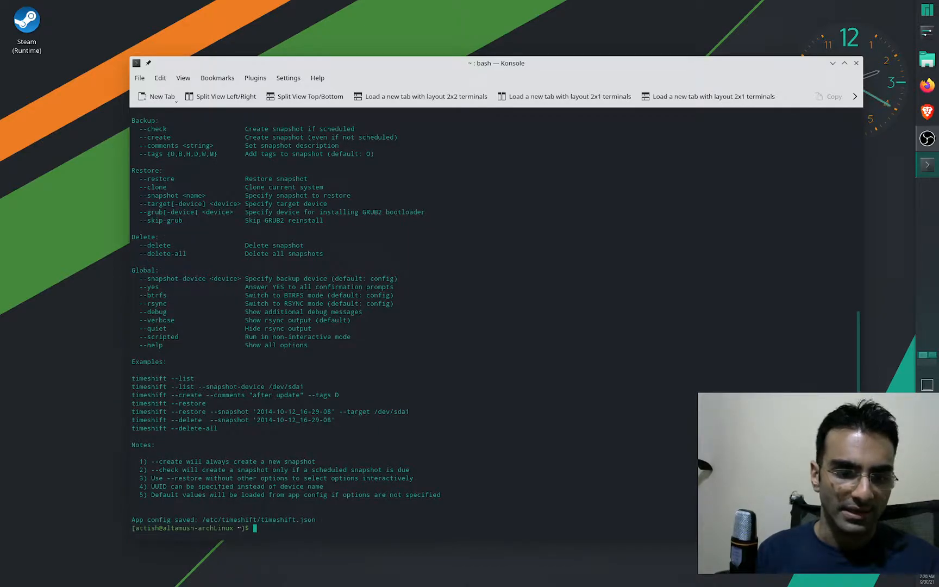
pyautogui.write('sudo timeshift --creatae')
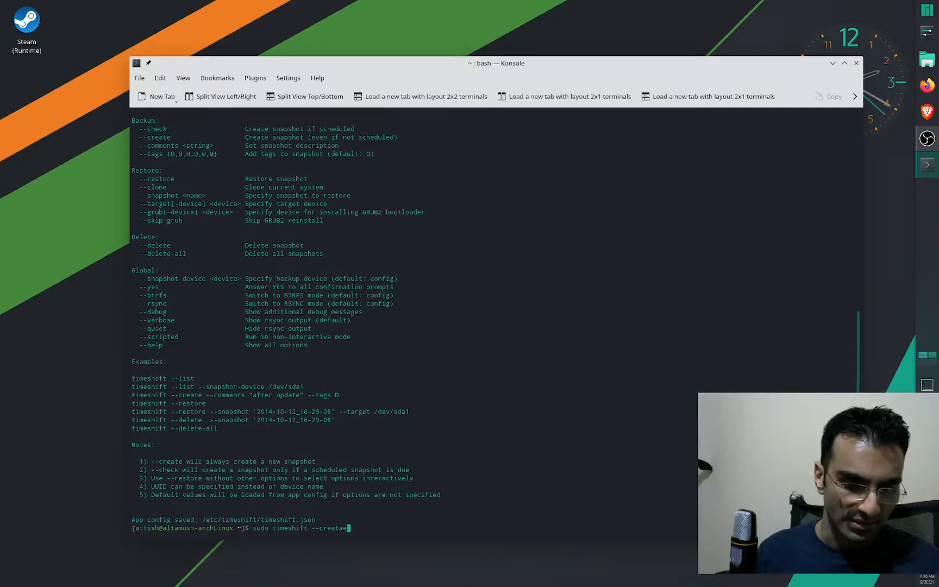
pyautogui.press('Backspace')
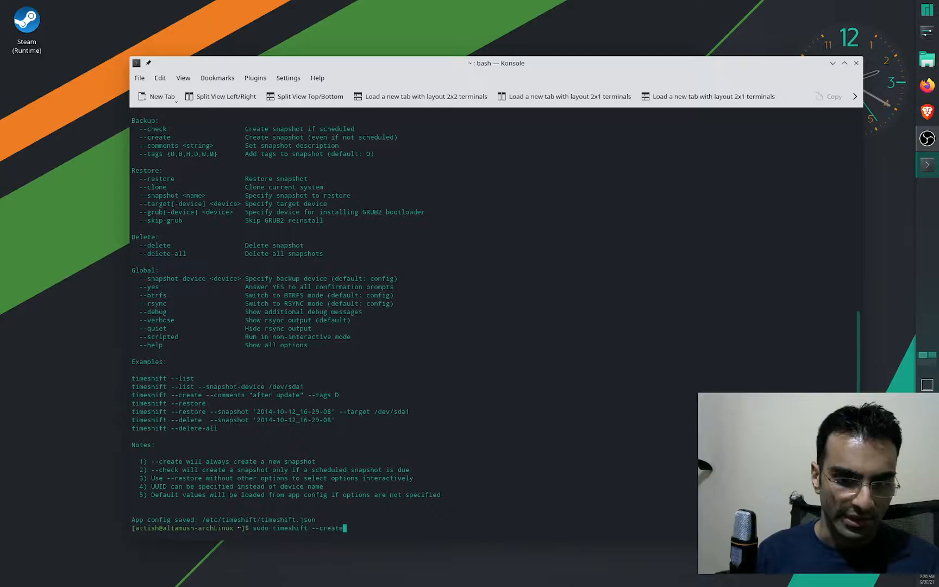